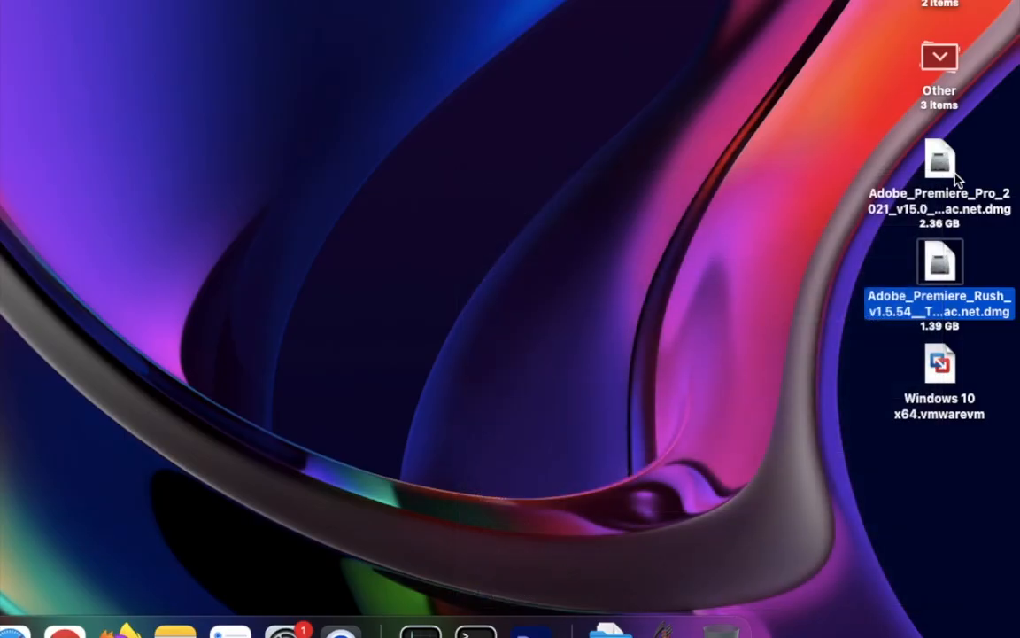
# Step: Mount the Adobe_Premiere_Pro_2021 disk image from the desktop to reveal its Extra folder
pyautogui.rightClick(939, 163)
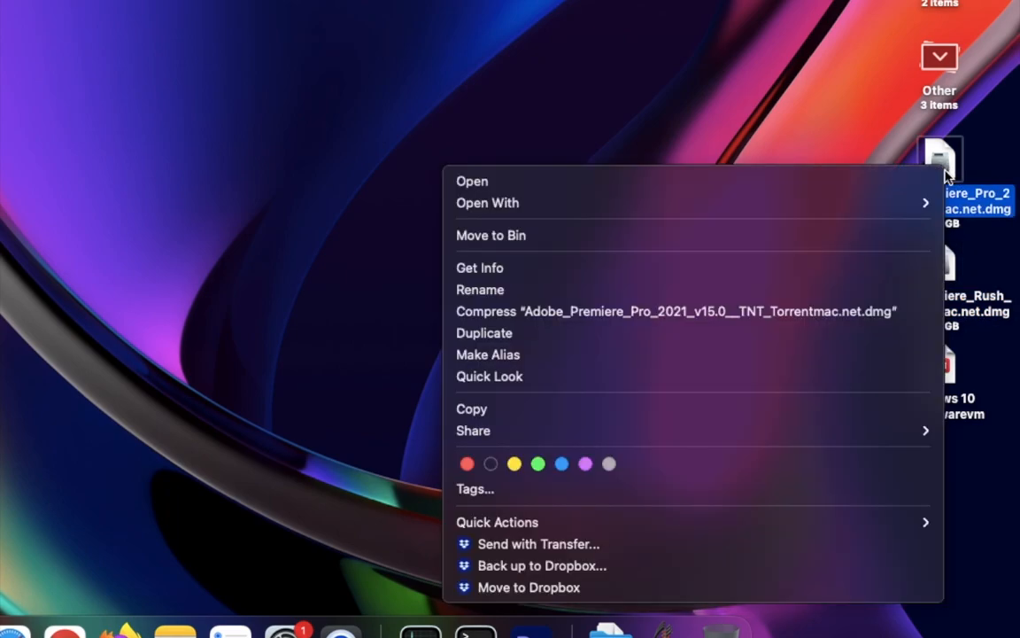
pyautogui.click(716, 86)
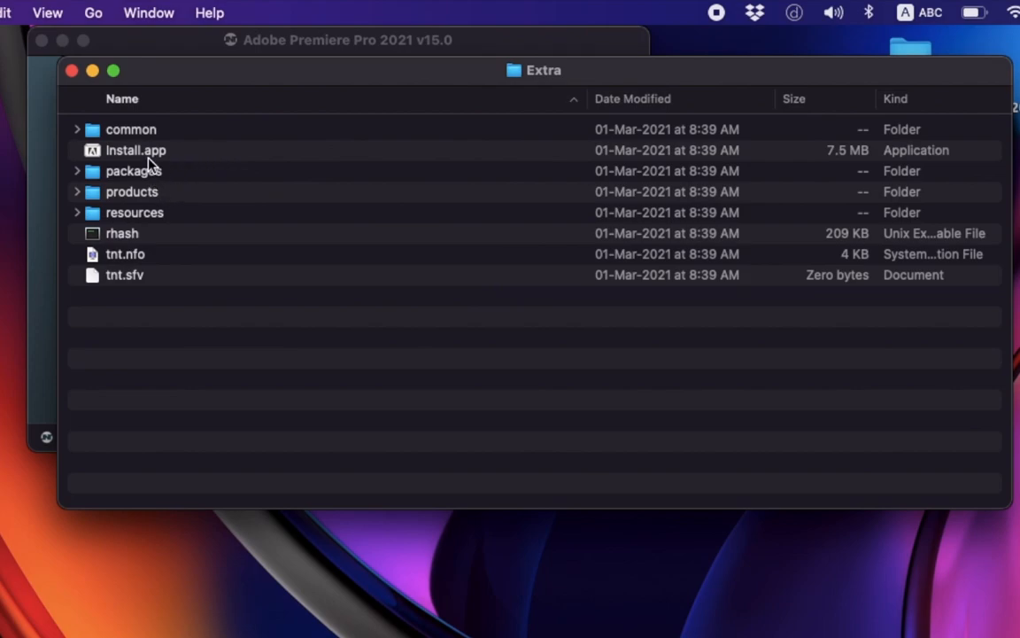
# Step: Launch Install.app, confirm the Gatekeeper prompt and dismiss the damaged-installer error
pyautogui.click(135, 149)
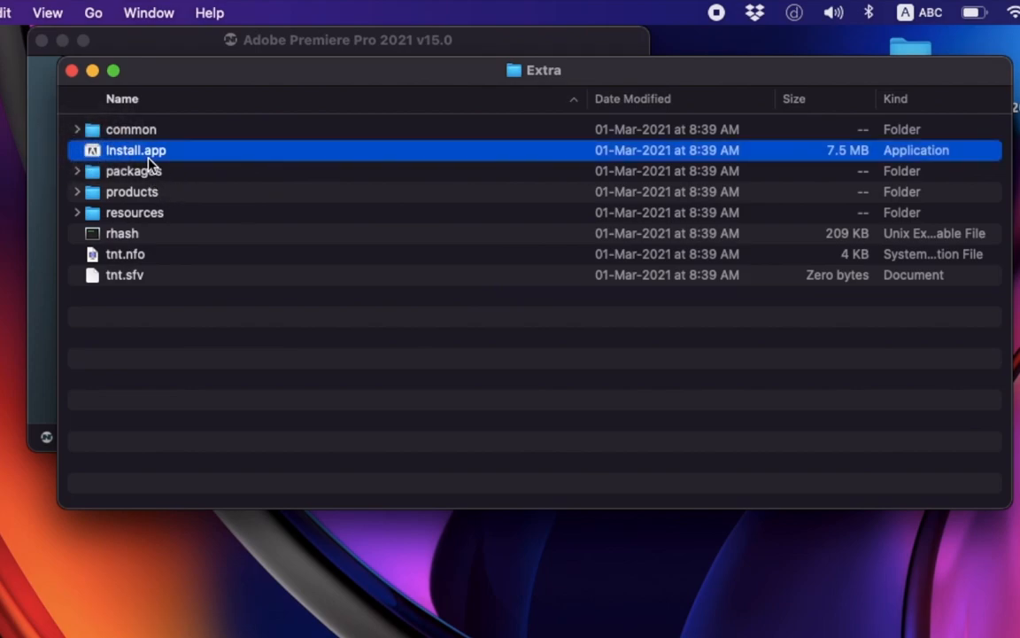
pyautogui.doubleClick(135, 148)
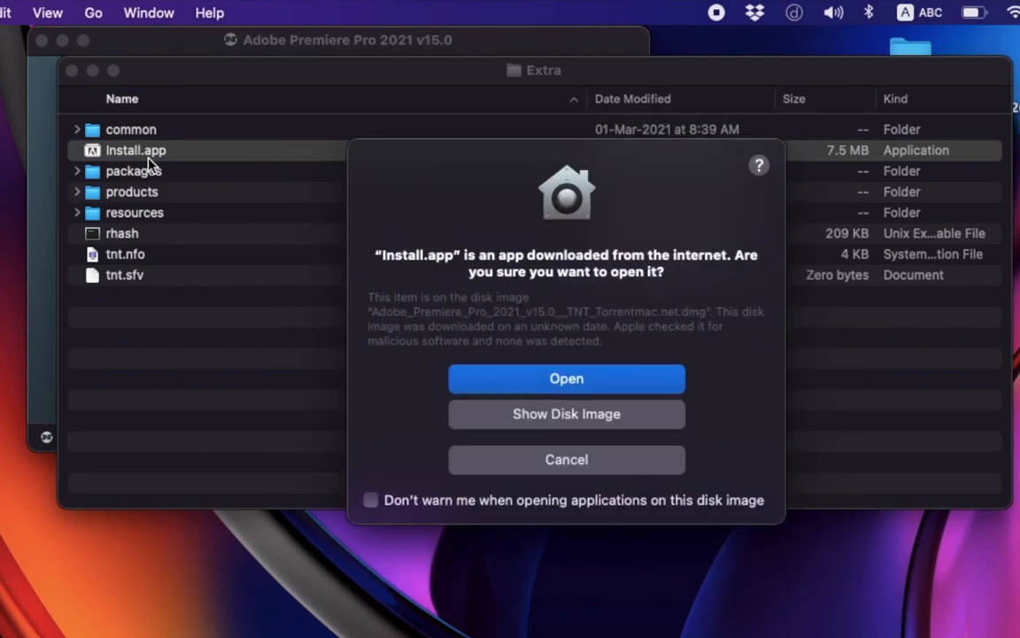
pyautogui.click(567, 379)
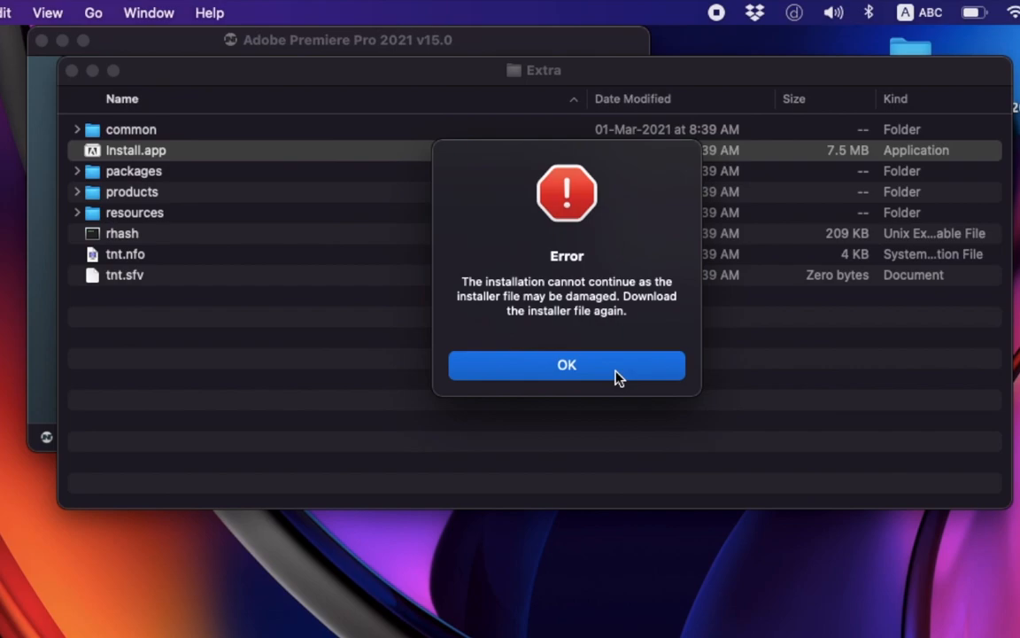
pyautogui.click(566, 365)
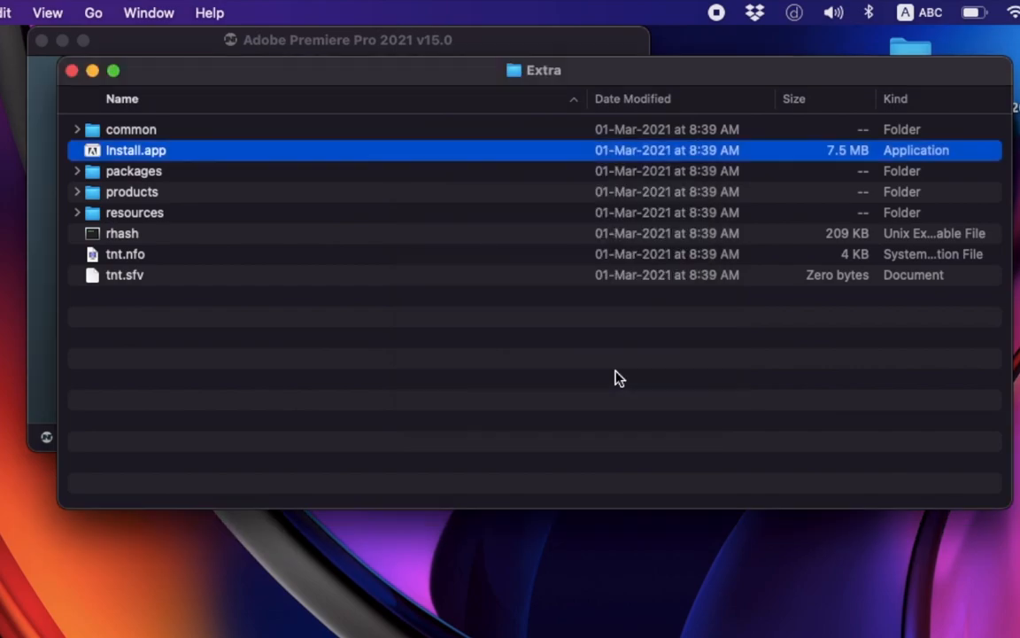
pyautogui.moveTo(606, 365)
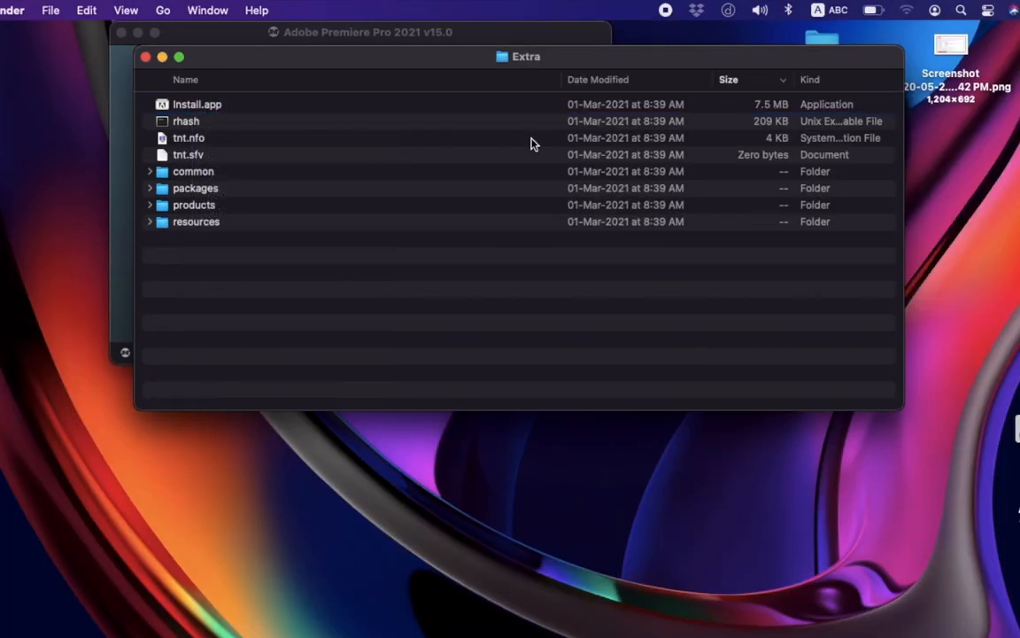
# Step: Glance at the battery status in the menu bar and close it
pyautogui.click(872, 11)
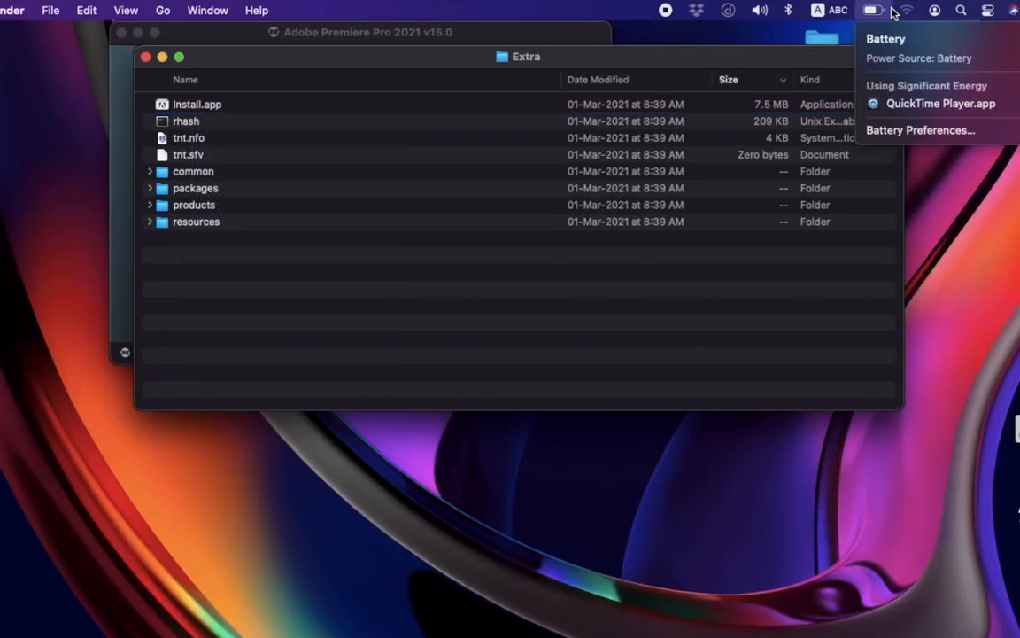
pyautogui.click(907, 10)
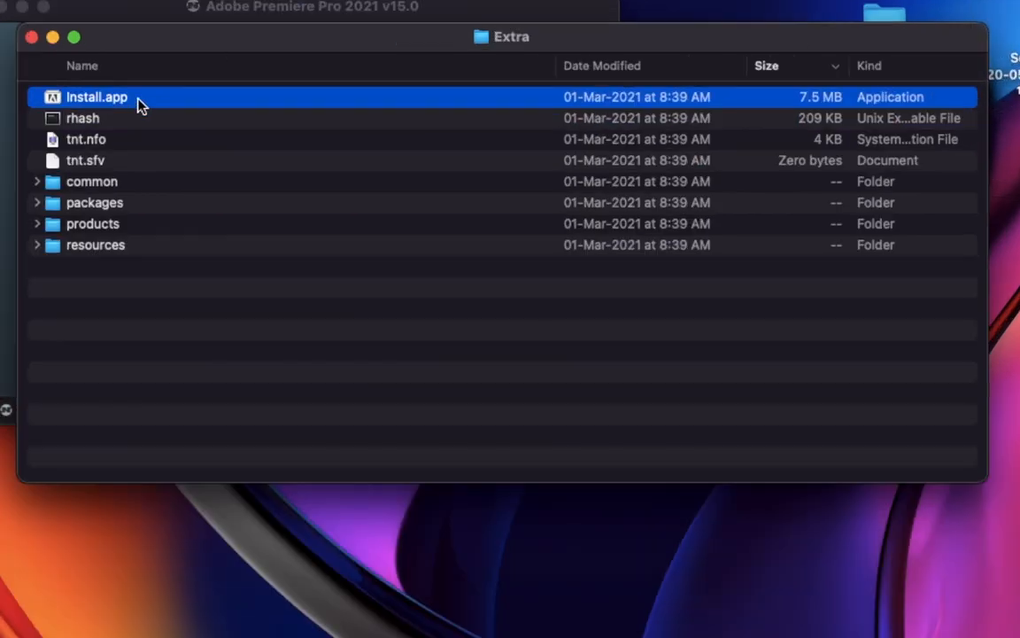
# Step: Show Install.app's package contents and enter its Contents folder
pyautogui.rightClick(95, 96)
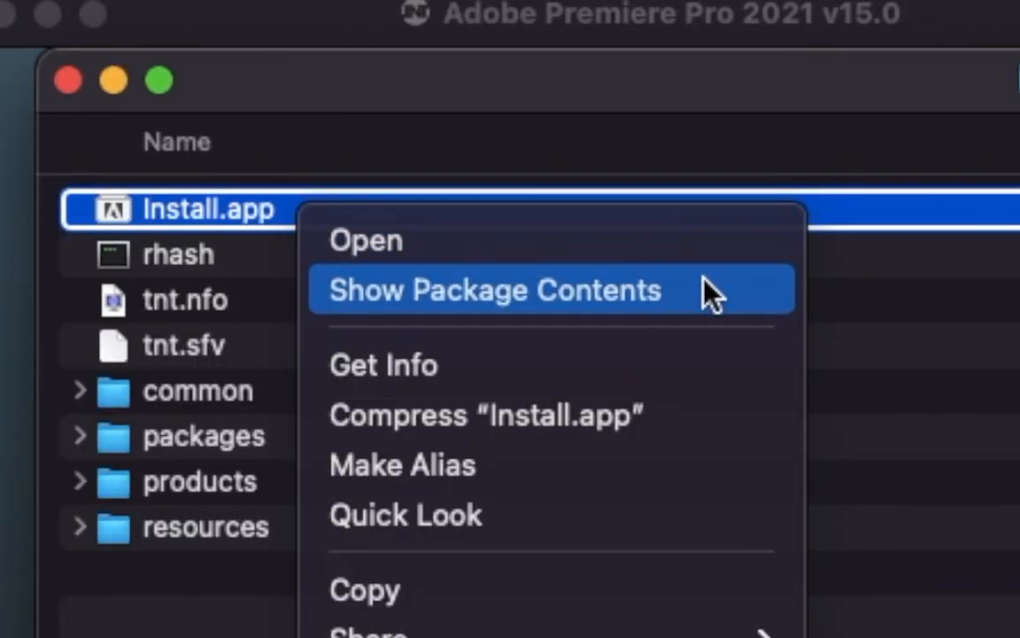
pyautogui.click(496, 291)
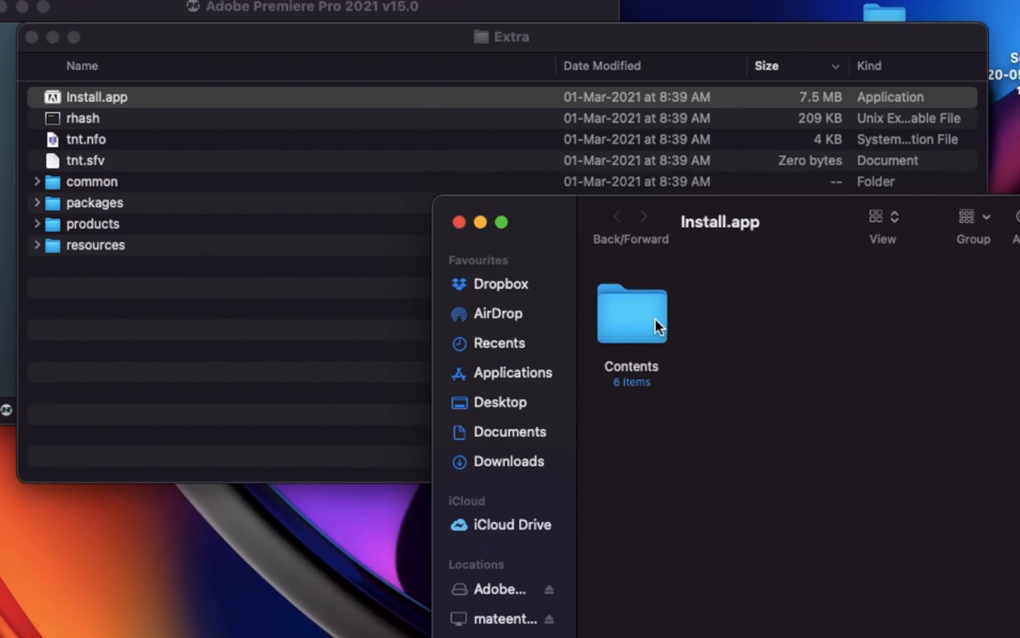
pyautogui.doubleClick(631, 316)
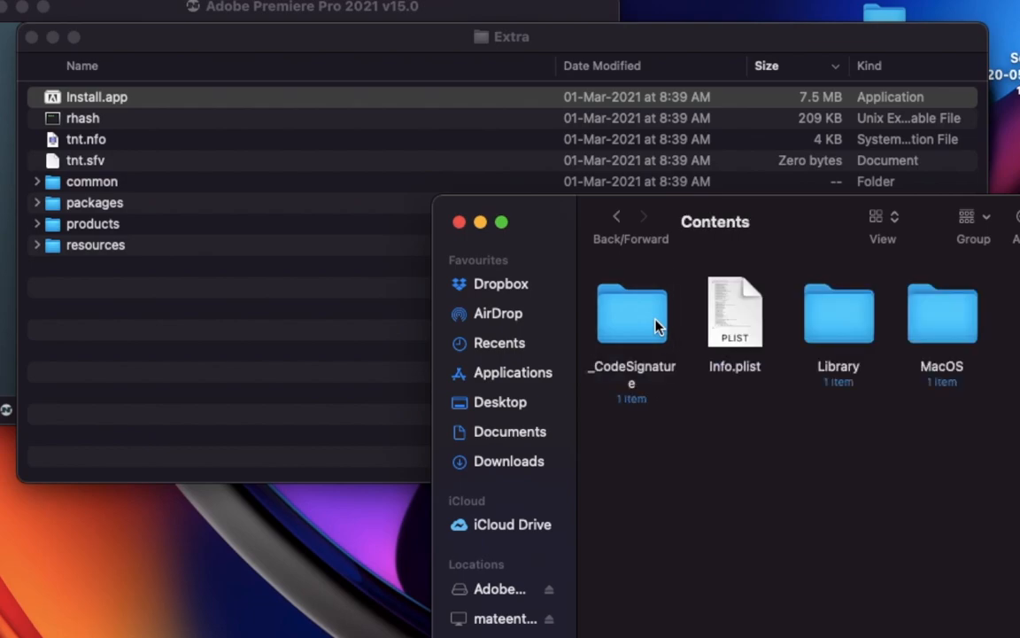
# Step: Enter the MacOS folder and bring up options for the Install executable
pyautogui.click(943, 312)
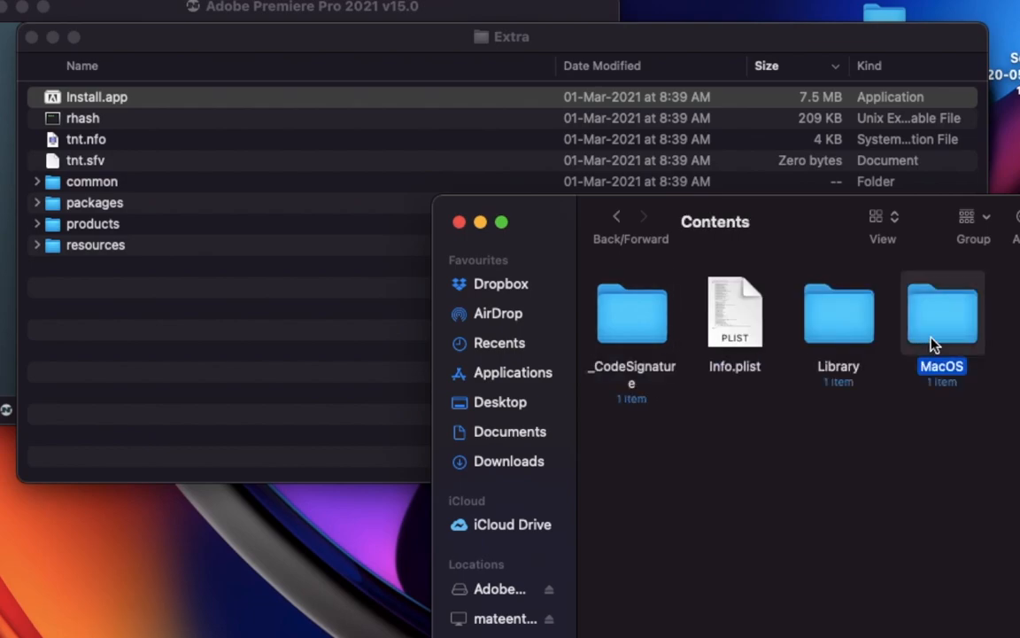
pyautogui.doubleClick(943, 312)
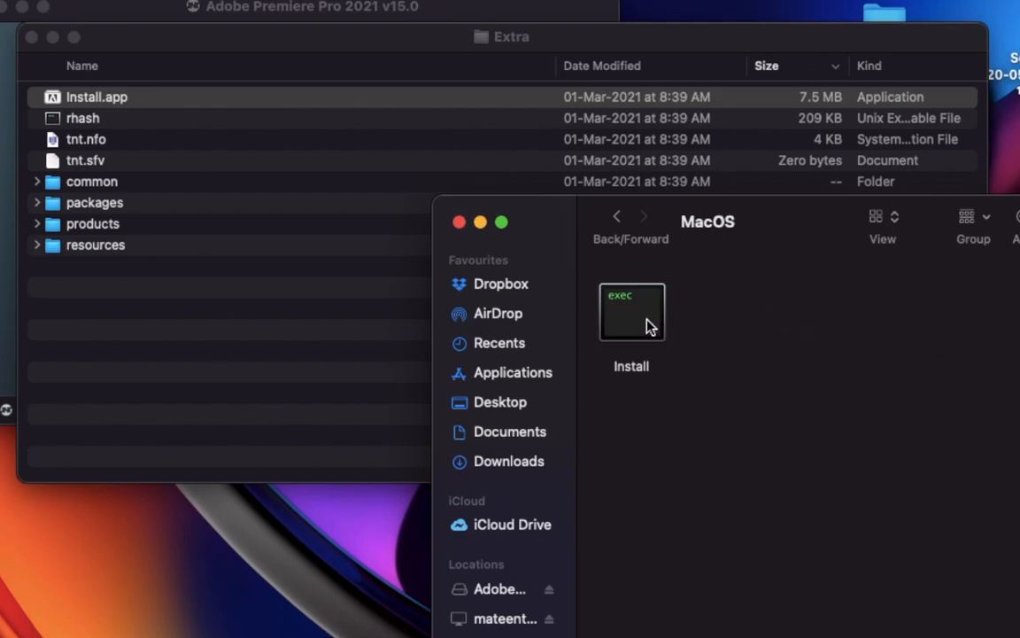
pyautogui.rightClick(631, 312)
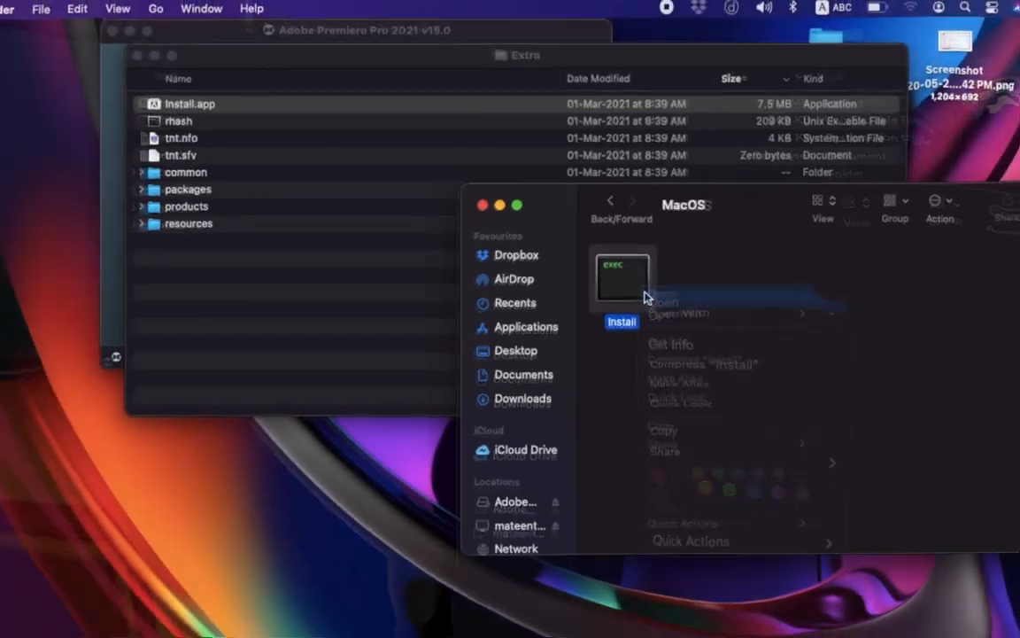
# Step: Run the Install executable, confirm the Unix app warning and authorise with the admin password
pyautogui.click(666, 303)
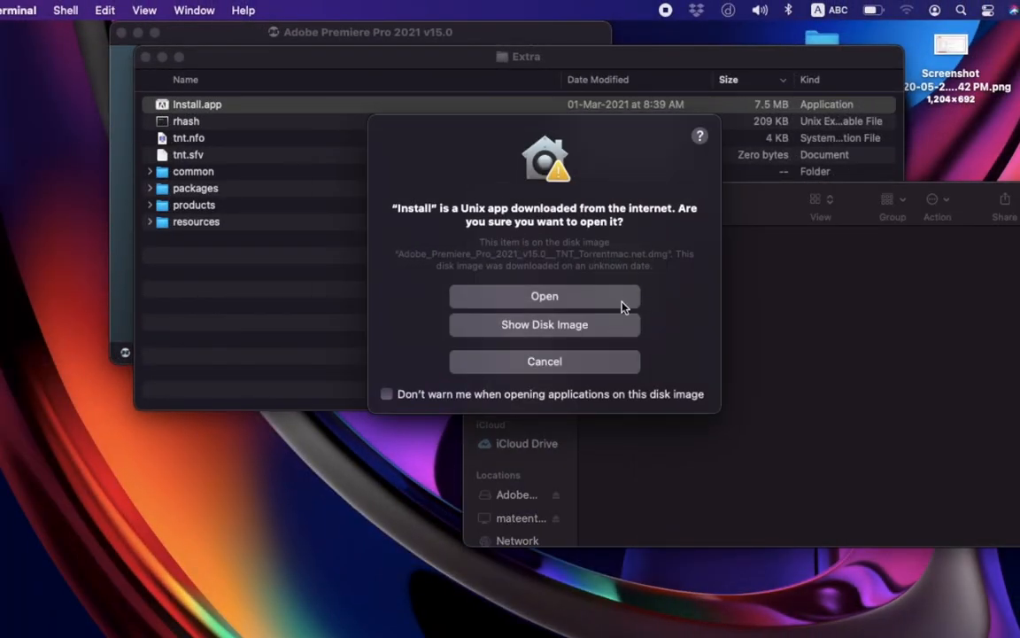
pyautogui.click(545, 296)
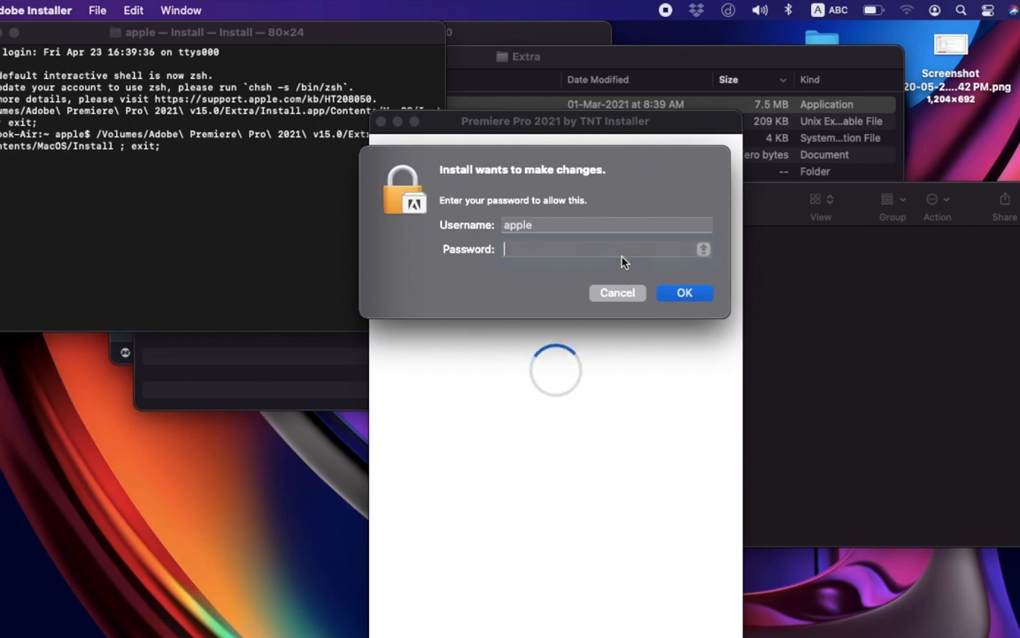
pyautogui.click(684, 292)
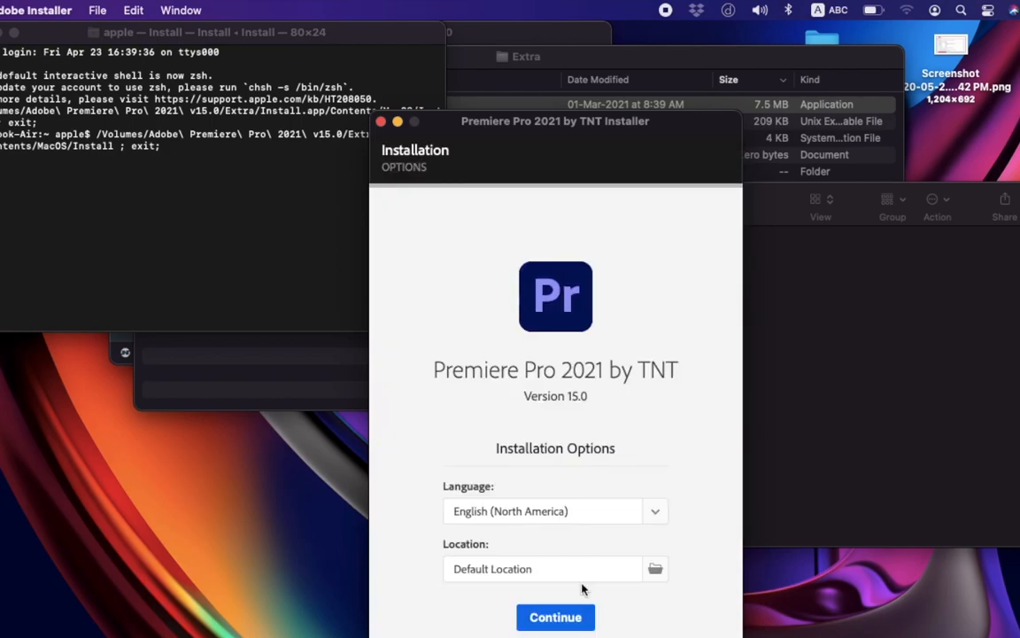
# Step: Start the Premiere Pro 2021 install with default options and dismiss the AdobePIM.dylib alert
pyautogui.click(556, 617)
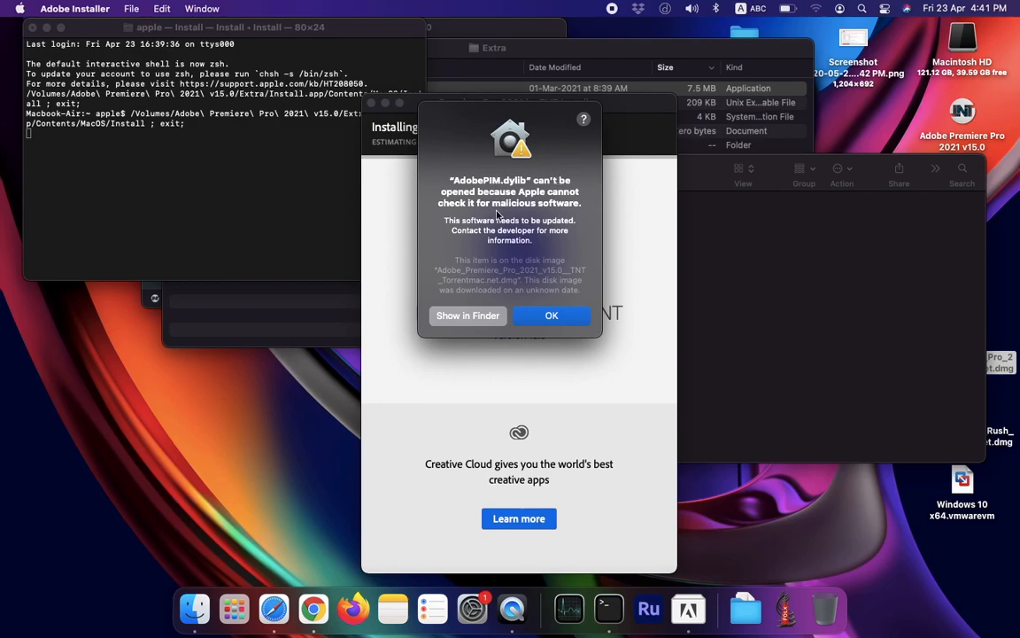
pyautogui.click(553, 316)
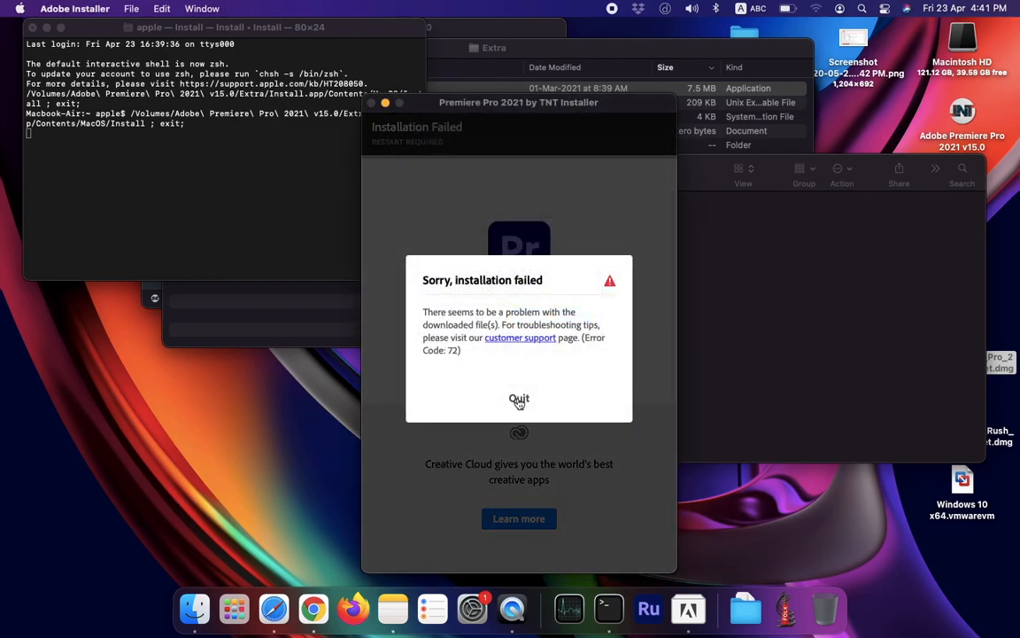
pyautogui.moveTo(471, 606)
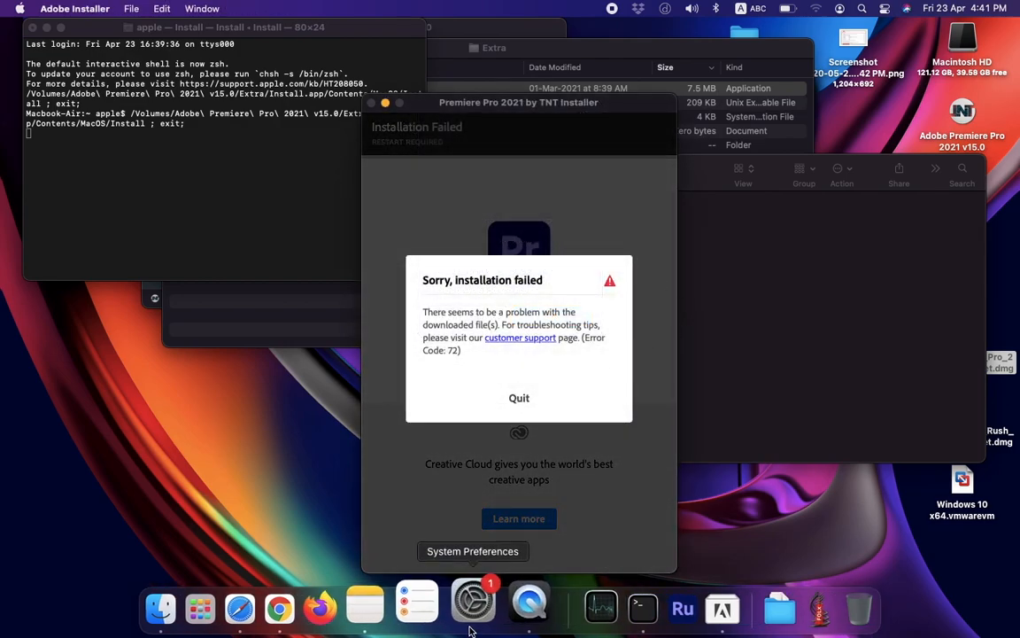
# Step: Go to Security & Privacy in System Preferences to see the AdobePIM.dylib block notice
pyautogui.click(471, 551)
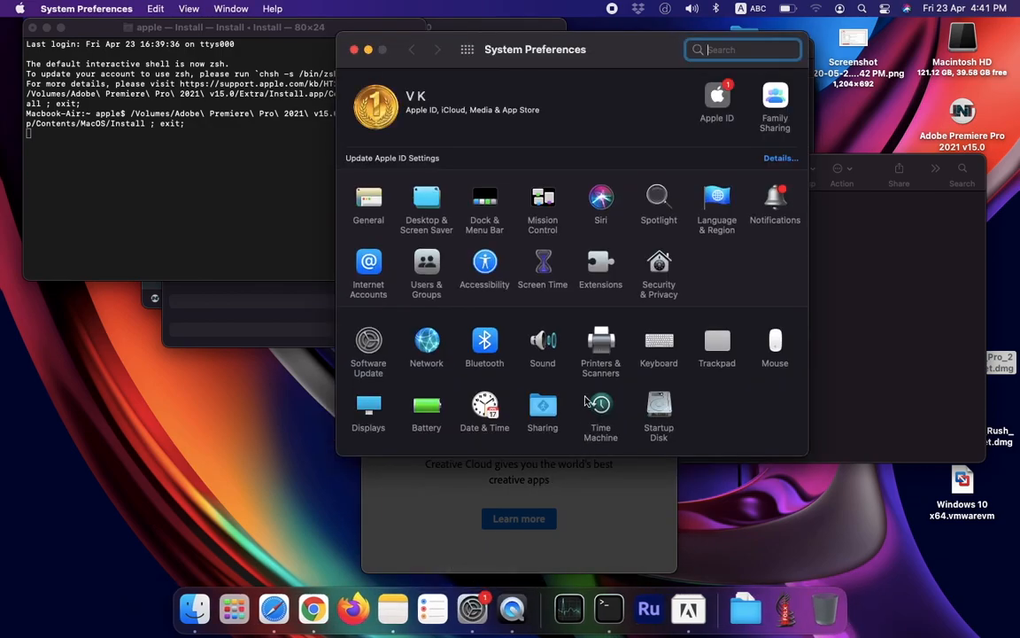
pyautogui.moveTo(666, 278)
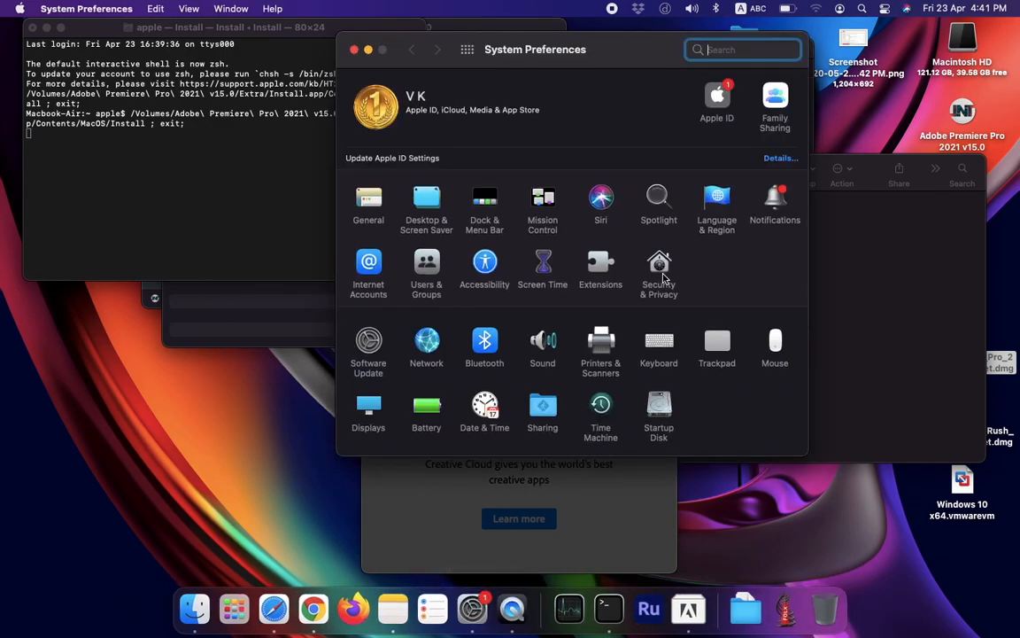
pyautogui.click(659, 273)
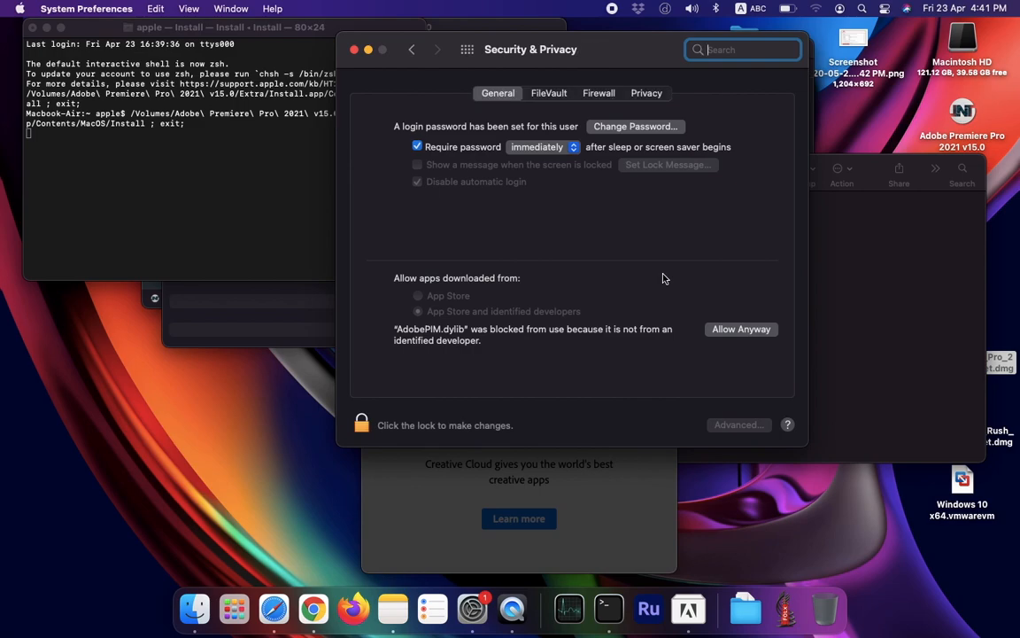
pyautogui.moveTo(421, 486)
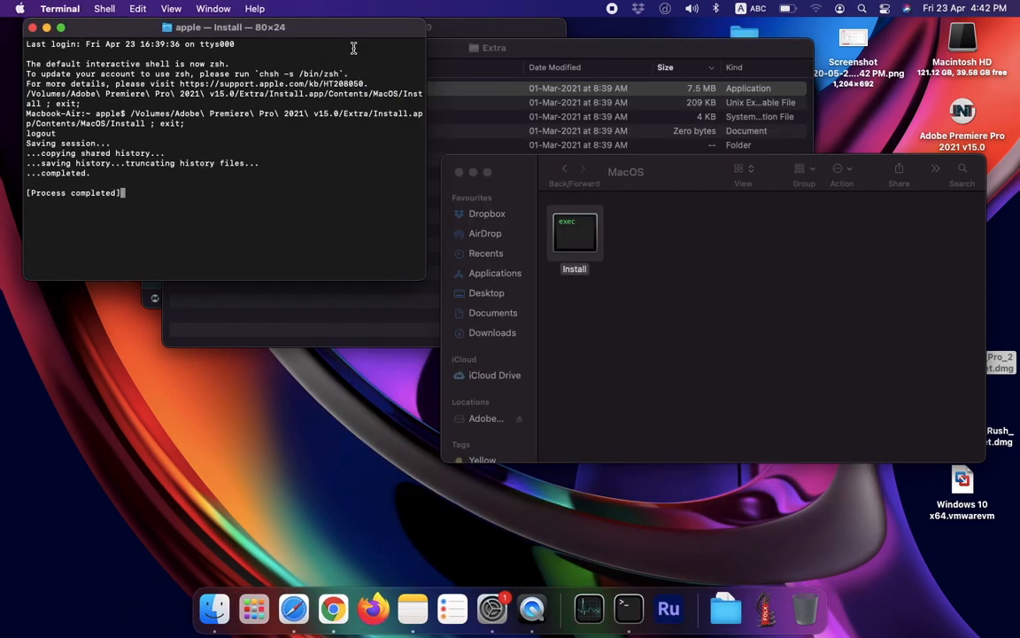
# Step: Rerun the Install script, approve it with the admin password and head to Security & Privacy
pyautogui.rightClick(574, 234)
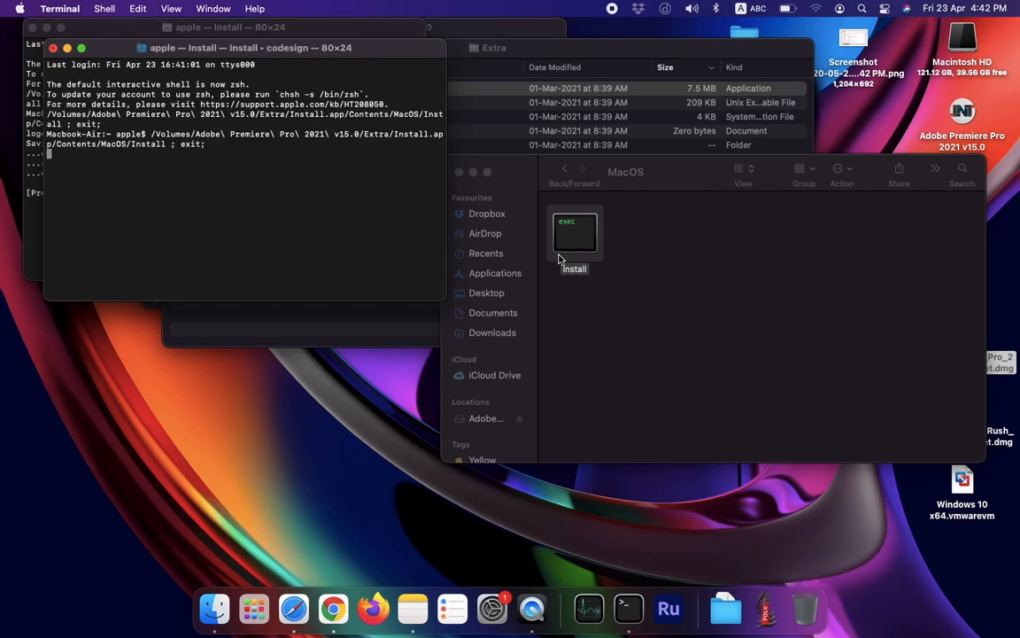
pyautogui.doubleClick(574, 234)
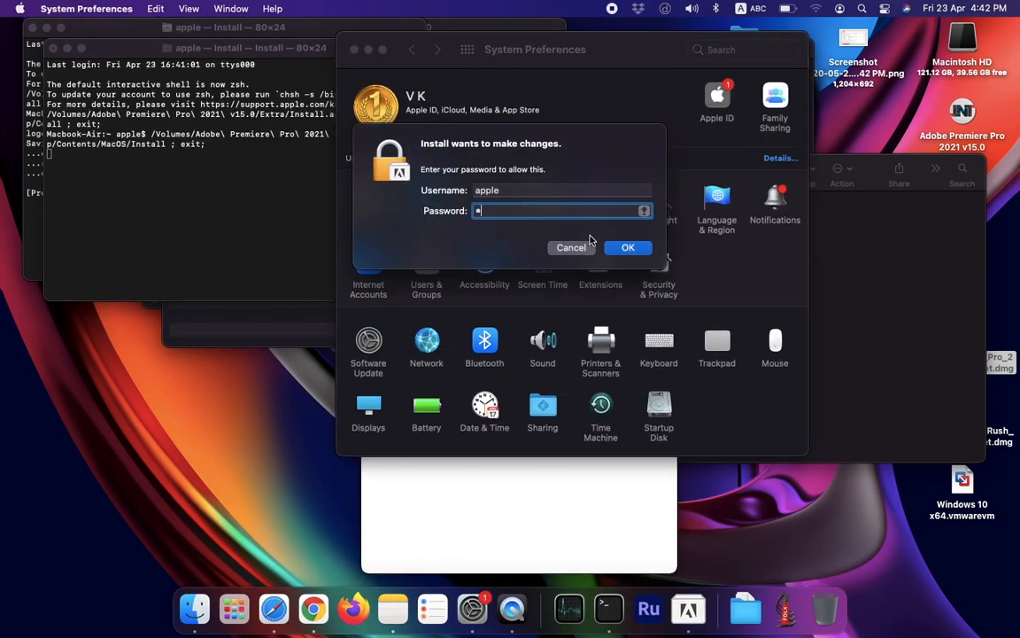
pyautogui.click(571, 248)
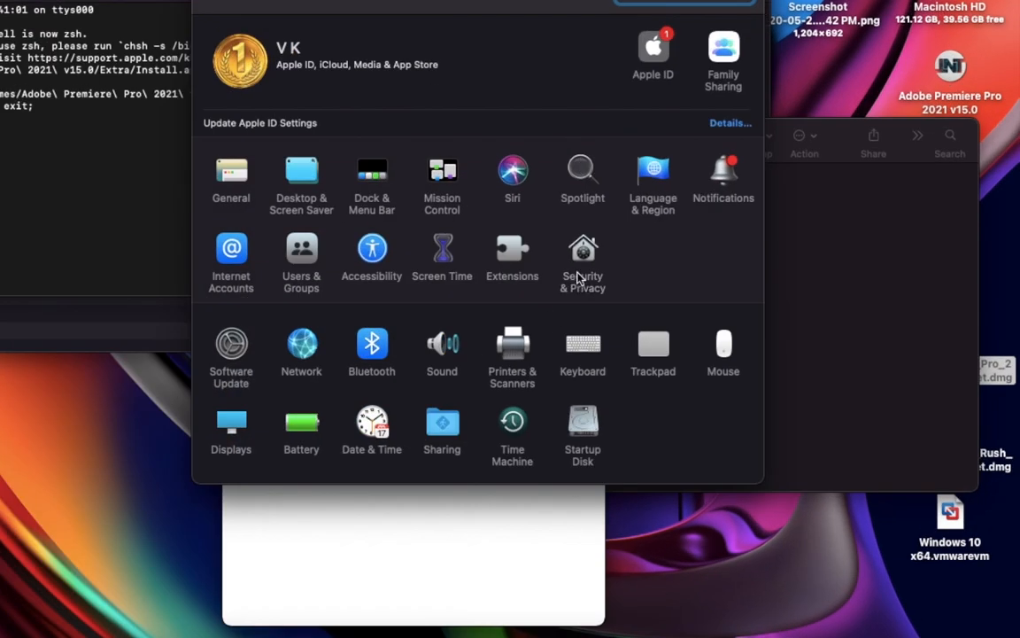
pyautogui.click(583, 257)
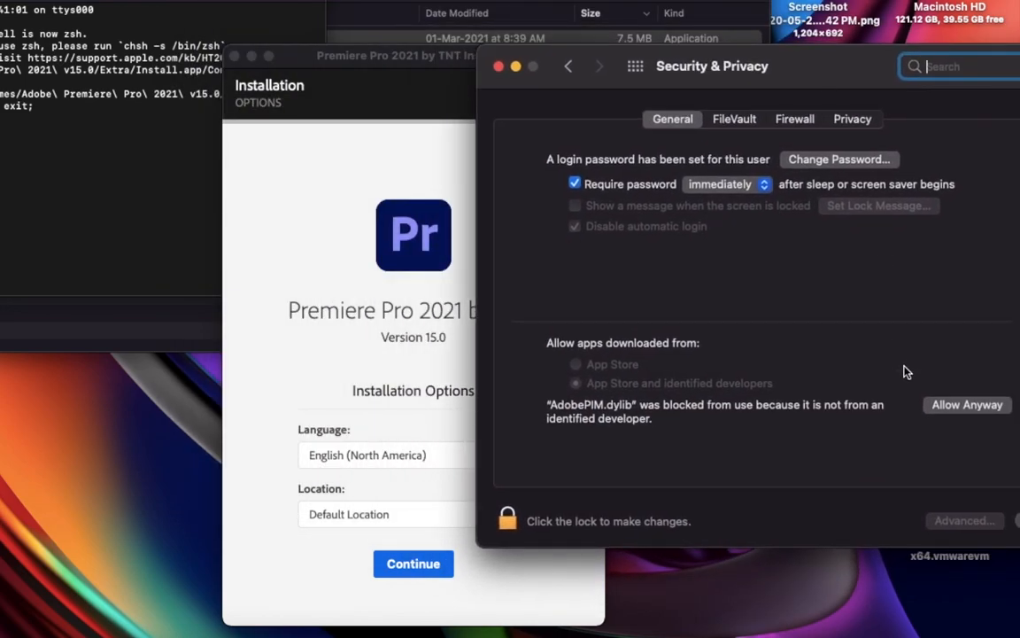
# Step: Allow AdobePIM.dylib anyway, unlocking the security settings with the admin password
pyautogui.click(967, 404)
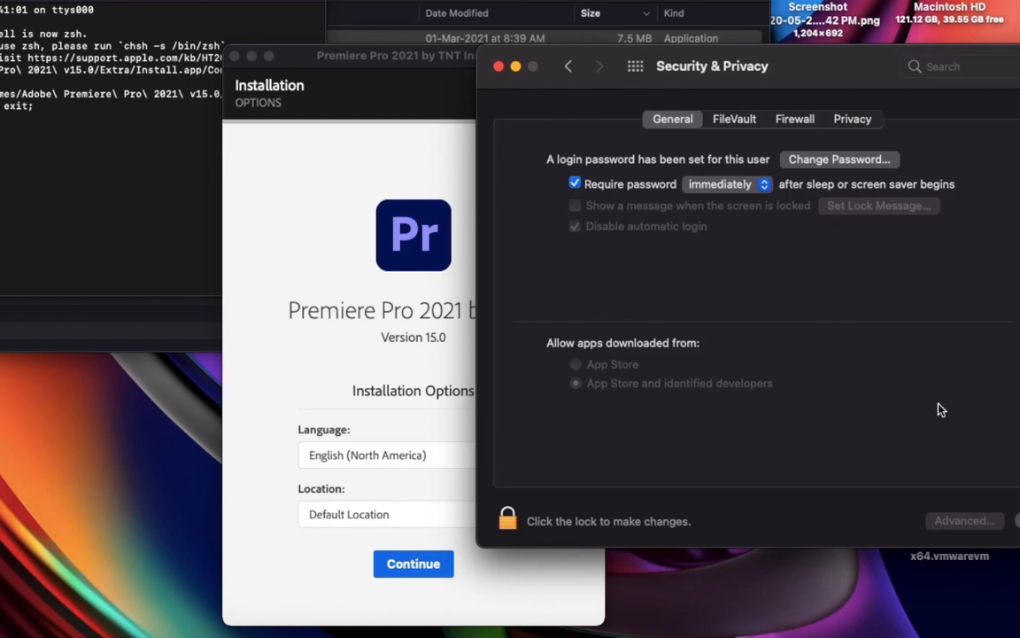
pyautogui.click(507, 521)
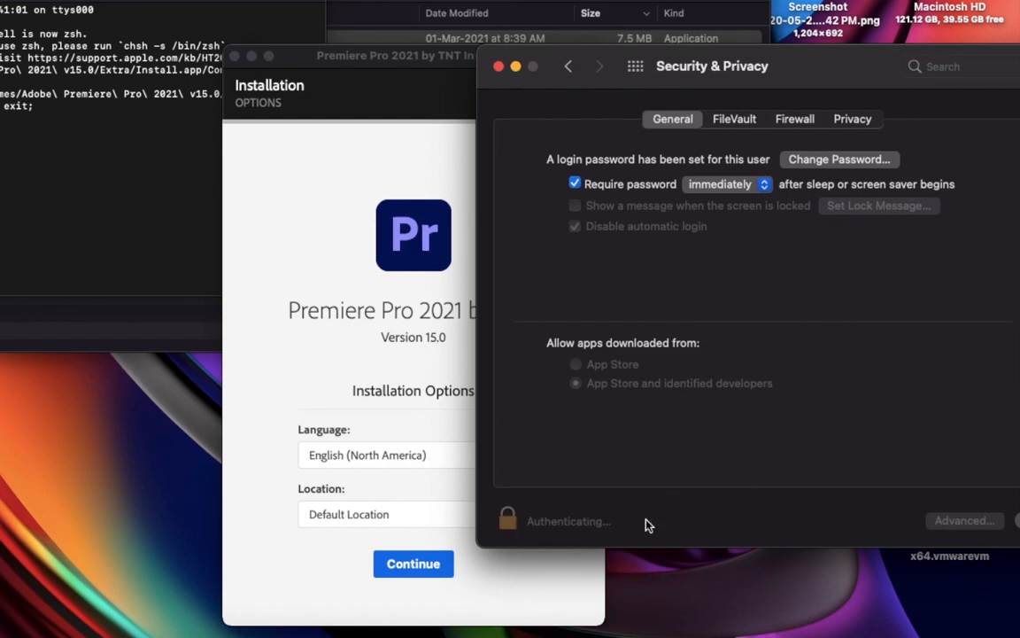
pyautogui.click(507, 521)
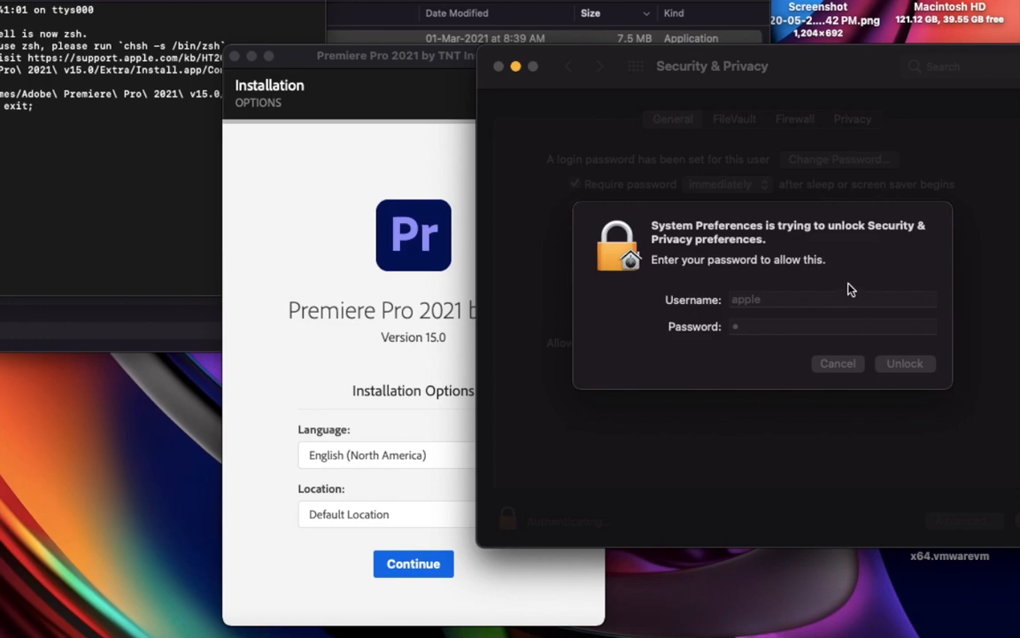
pyautogui.click(903, 363)
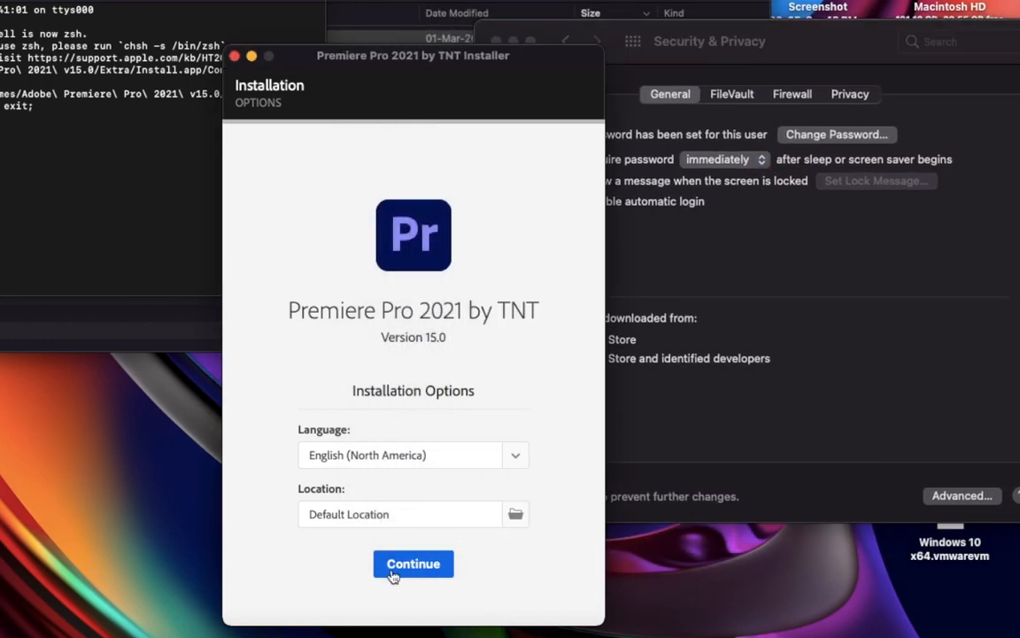
# Step: Continue the installer with the default language and location
pyautogui.click(413, 563)
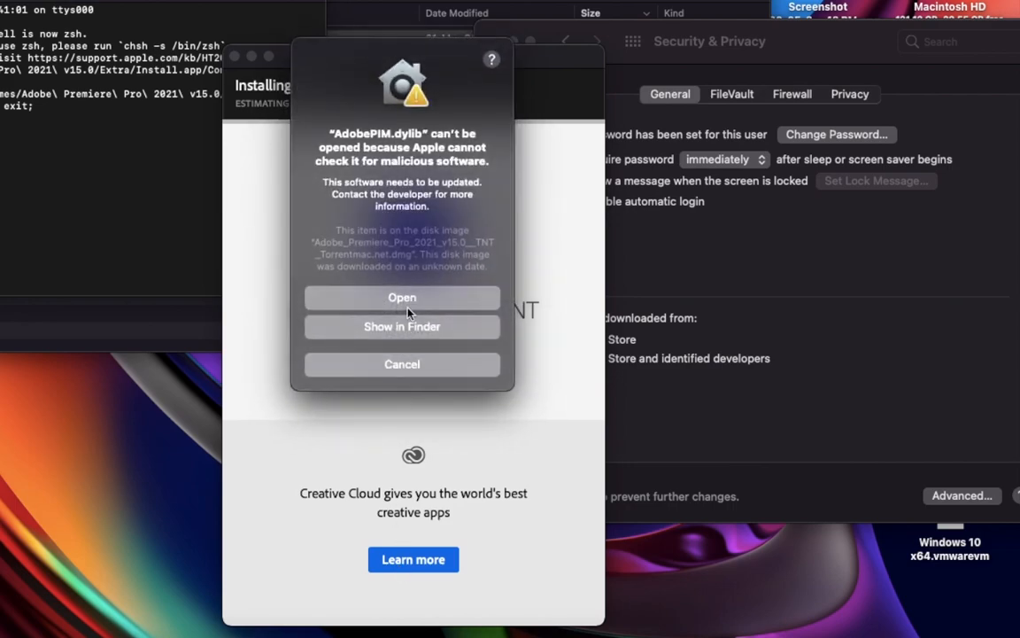
# Step: Let AdobePIM.dylib open despite the malware warning and wait for Install Complete
pyautogui.click(402, 365)
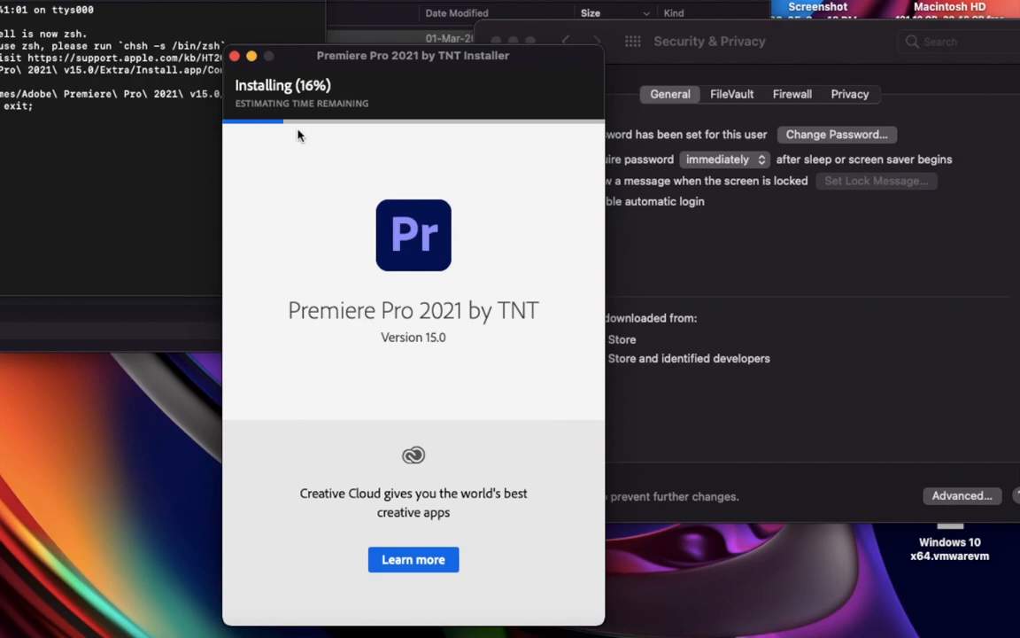
pyautogui.moveTo(457, 135)
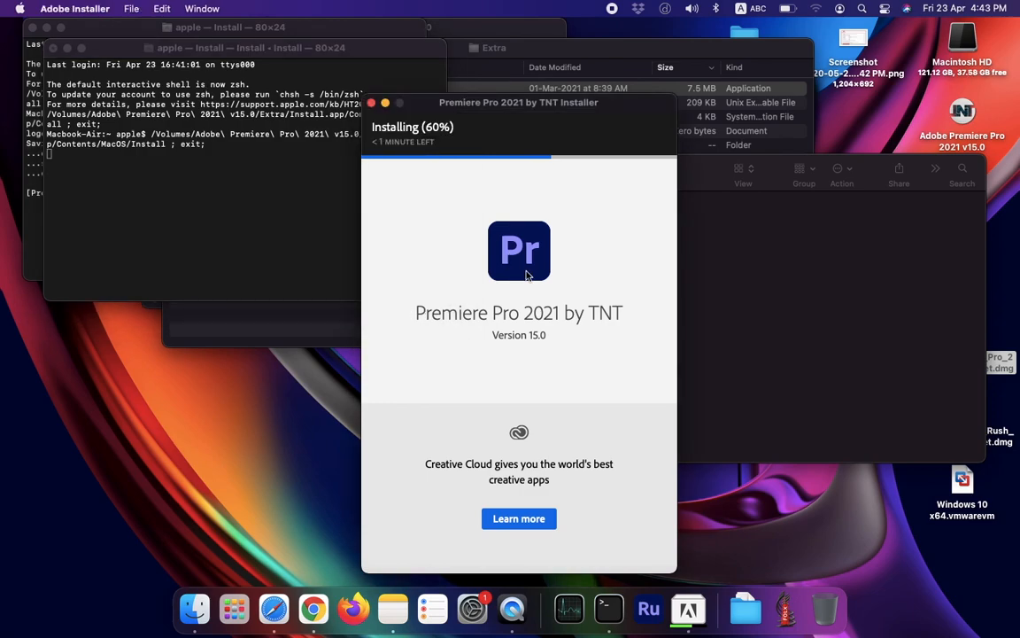
pyautogui.click(815, 7)
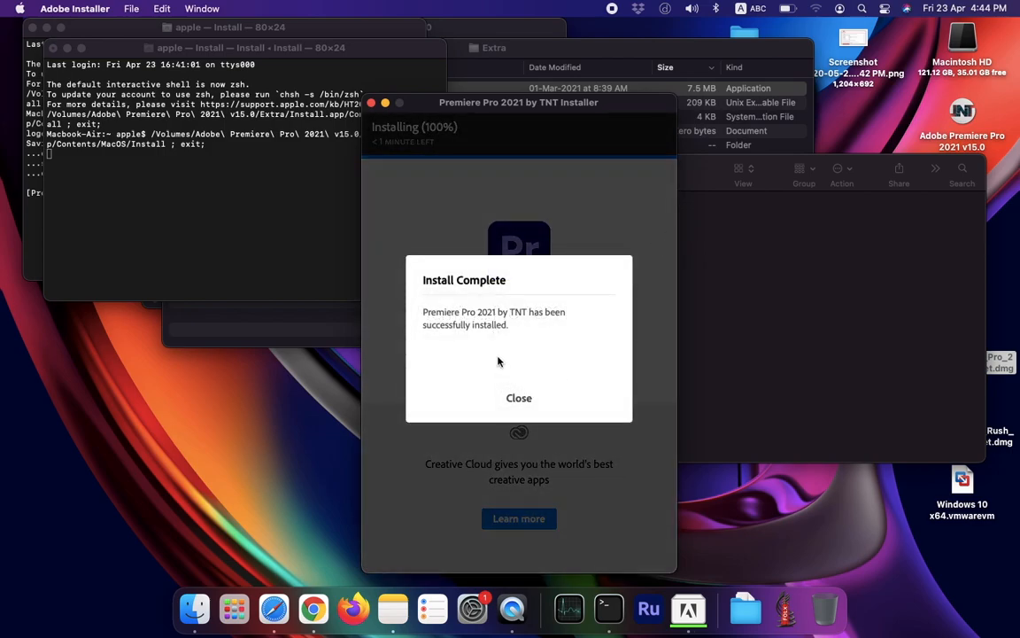
# Step: Close the Install Complete message and the MacOS folder window
pyautogui.click(519, 397)
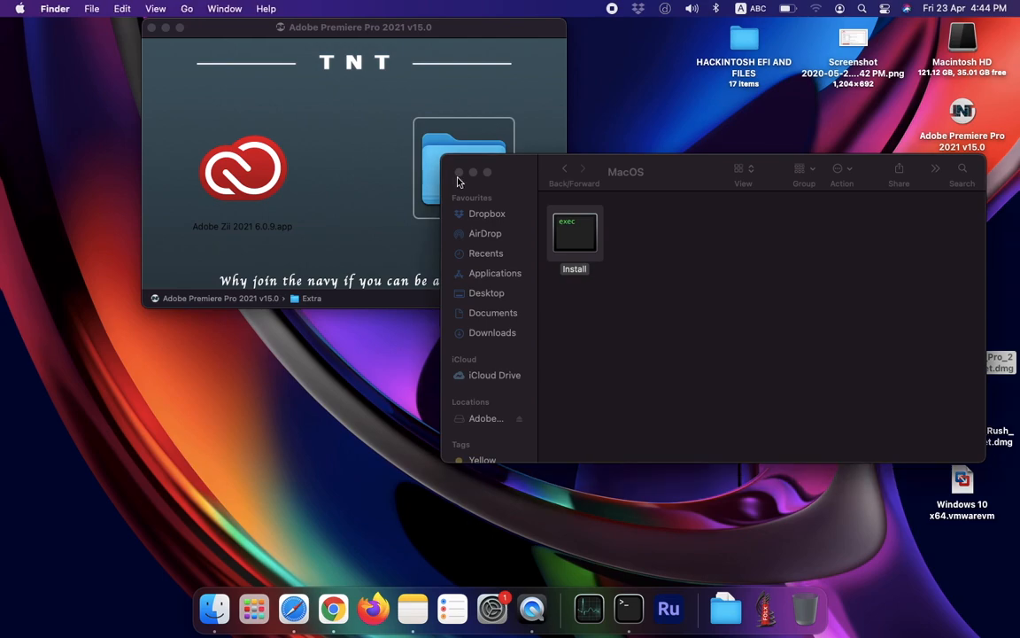
pyautogui.click(459, 172)
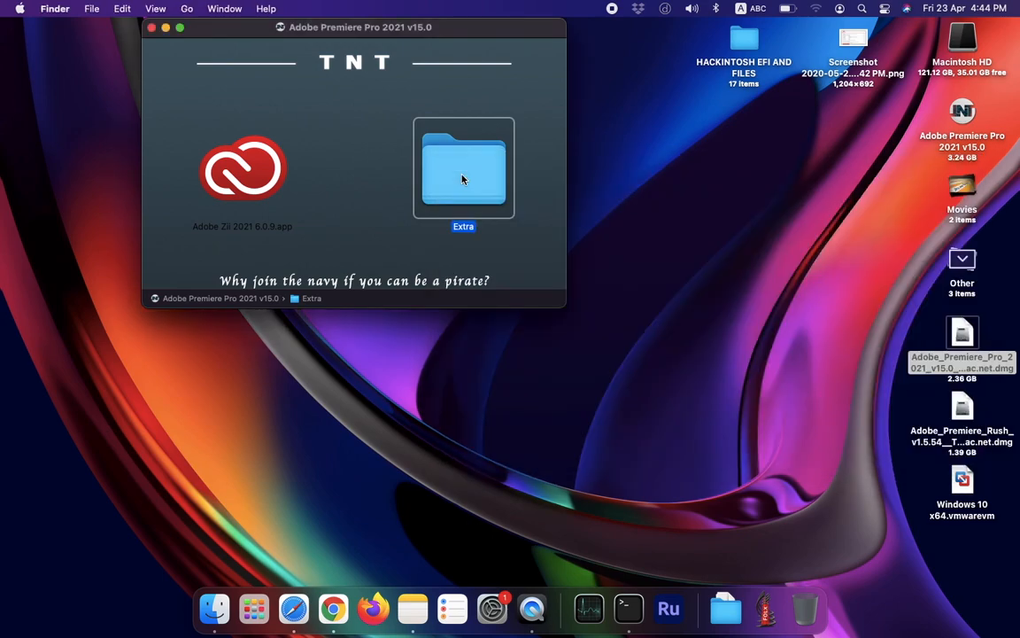
pyautogui.moveTo(275, 168)
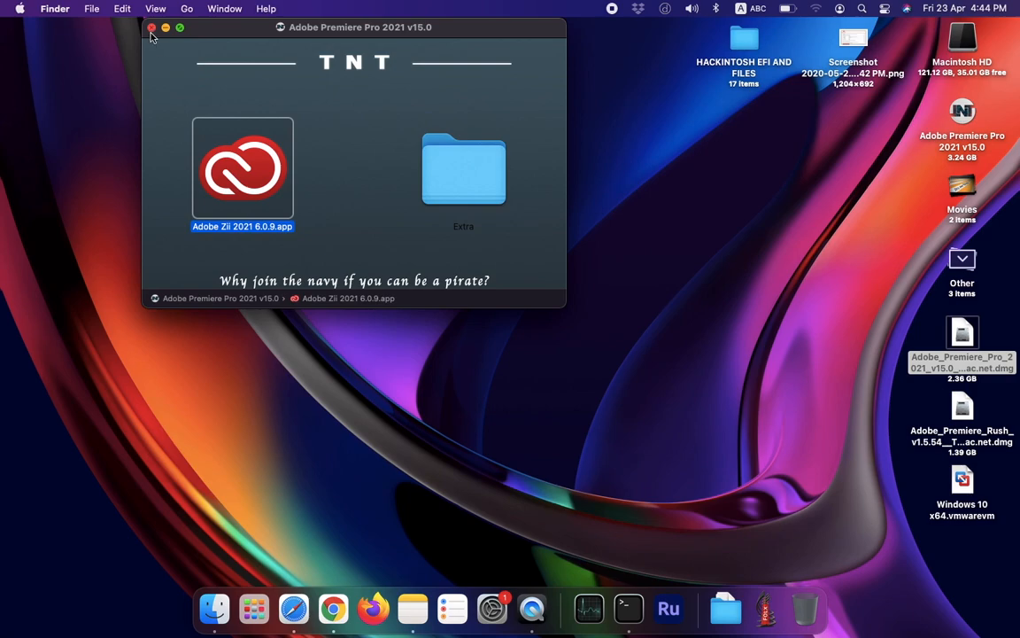
pyautogui.moveTo(251, 170)
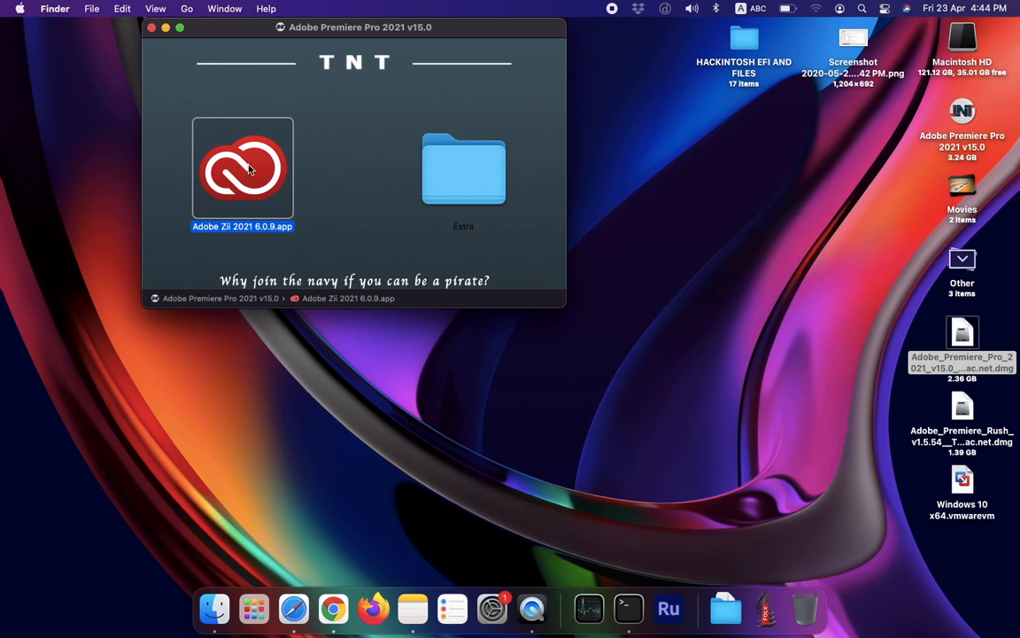
# Step: Launch Adobe Zii 2021 6.0.8.app and dismiss macOS's malicious-software refusal
pyautogui.doubleClick(243, 168)
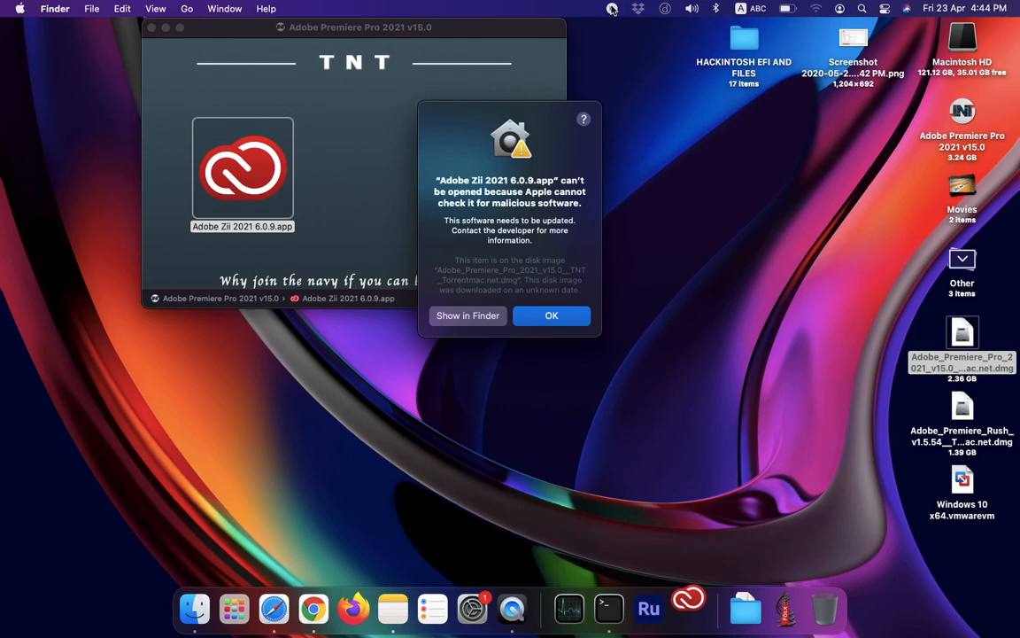
pyautogui.click(551, 315)
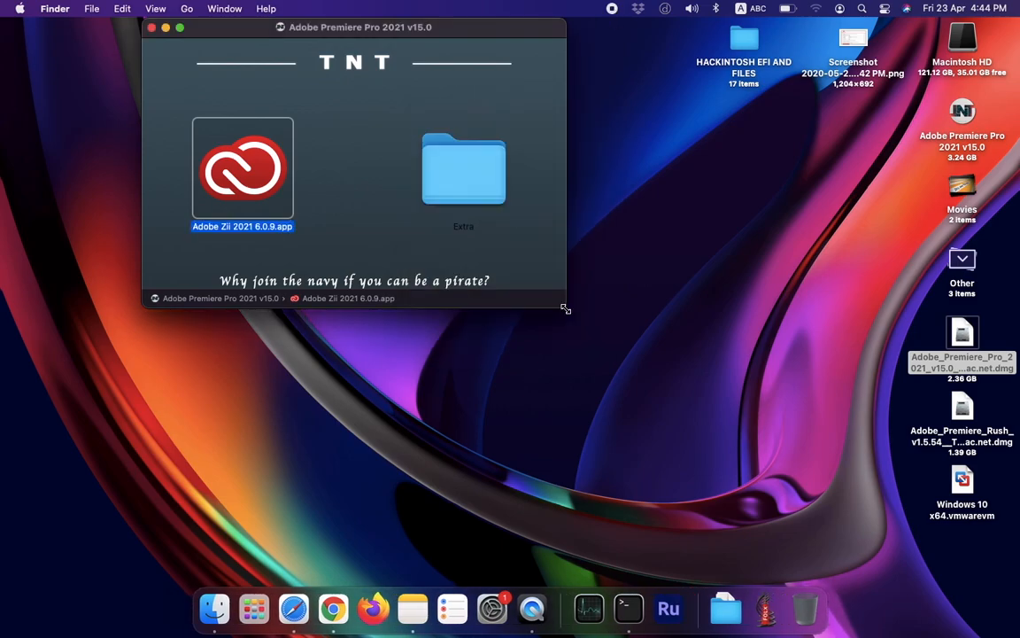